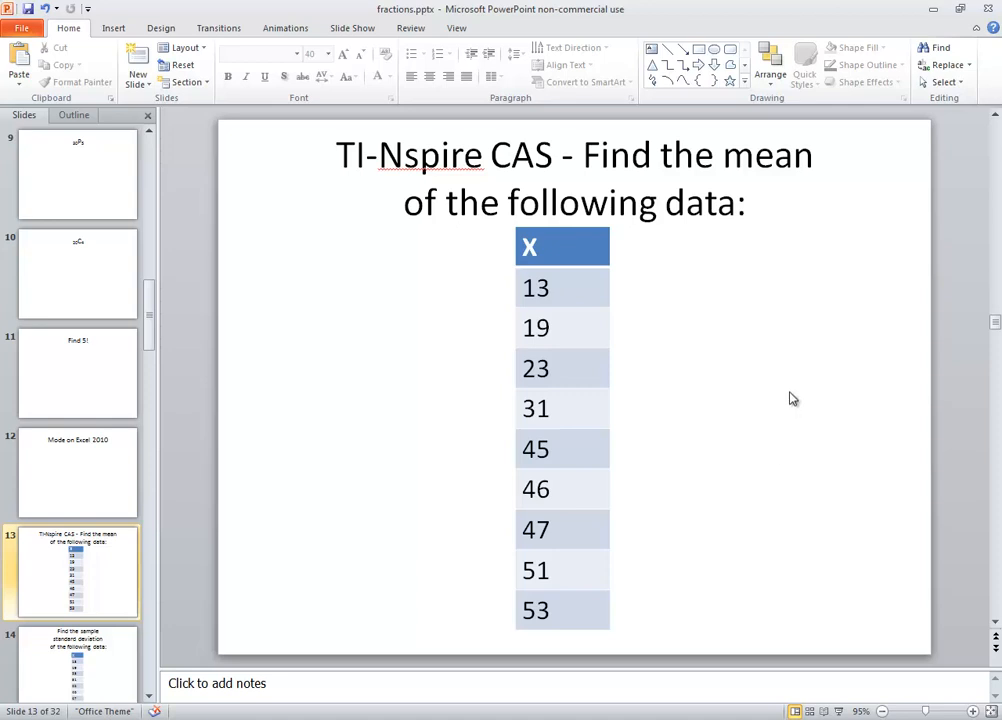
mouse_move(637, 349)
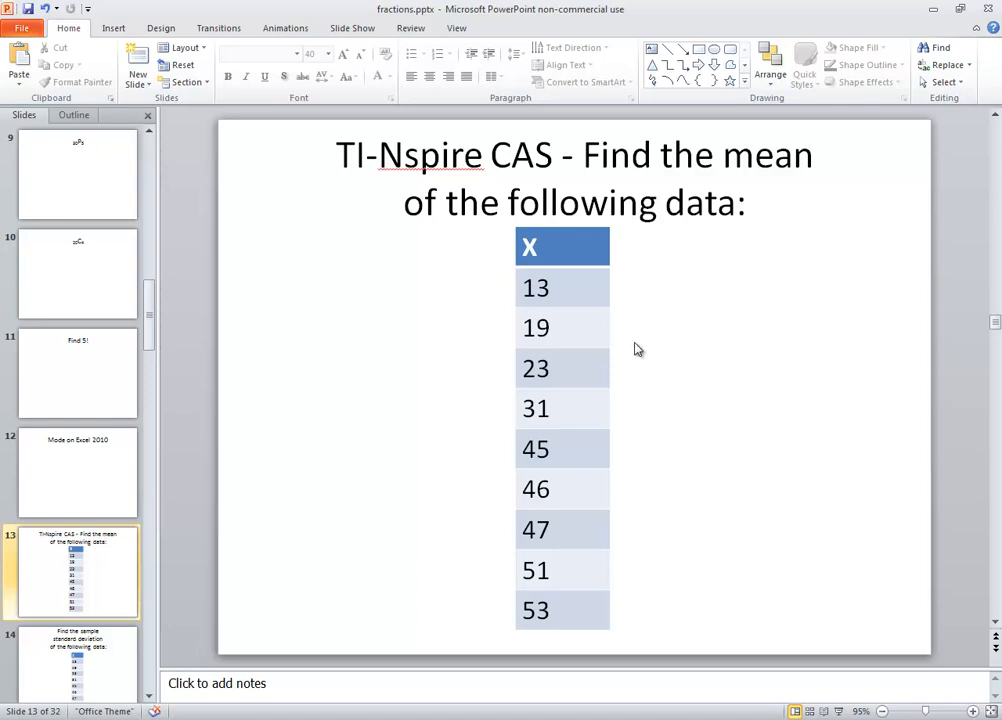
mouse_move(639, 485)
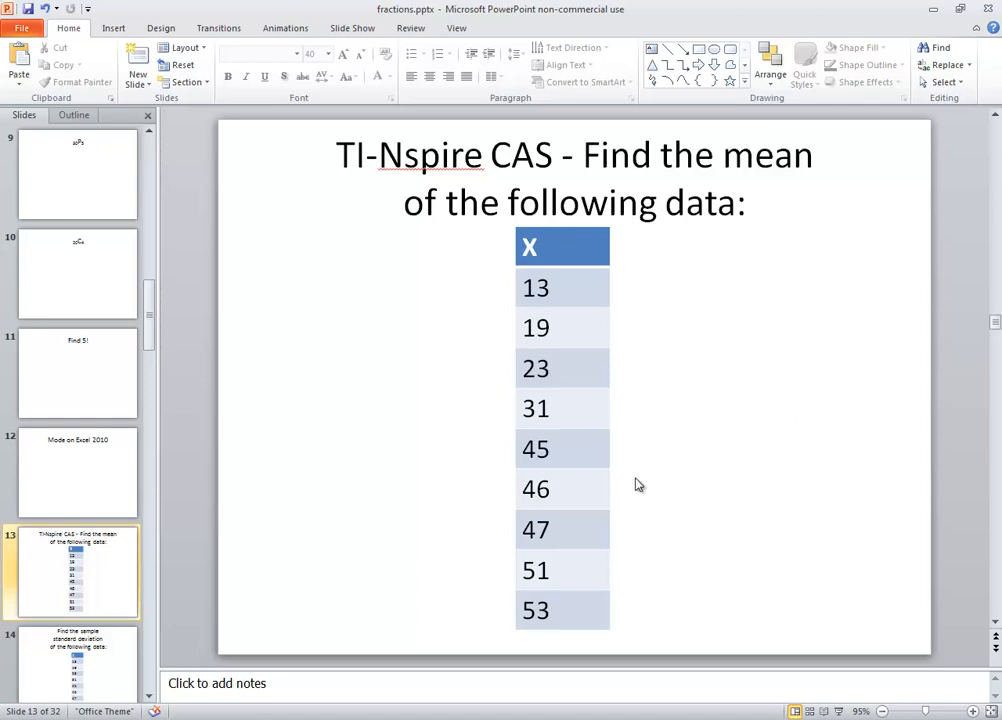
mouse_move(640, 517)
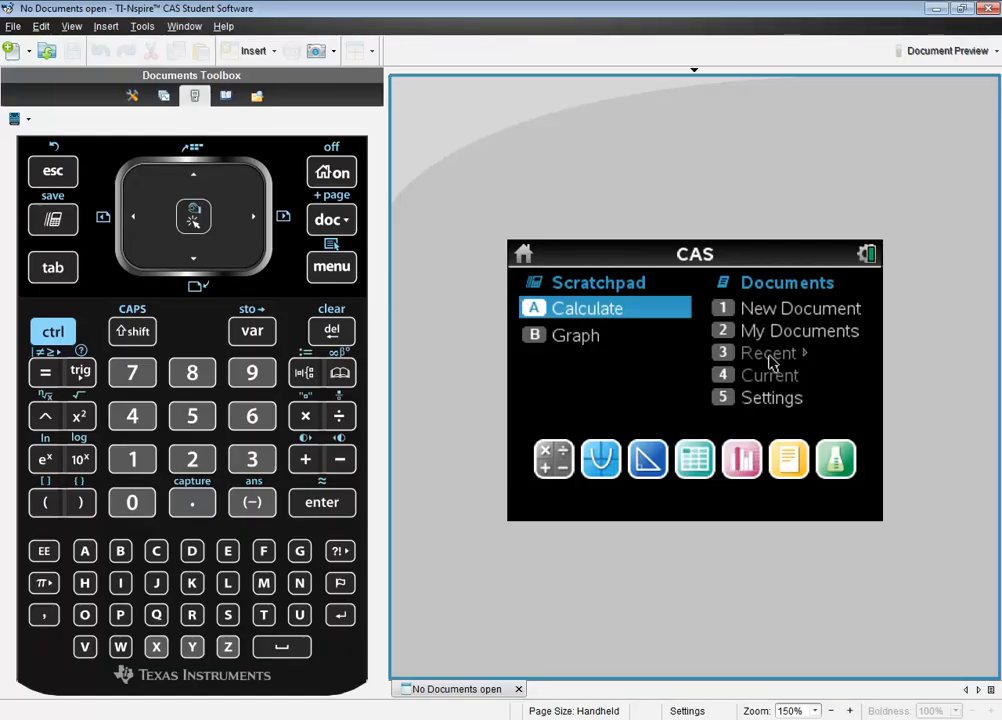
Step: Return to the home screen and highlight the Lists & Spreadsheet application
click(331, 171)
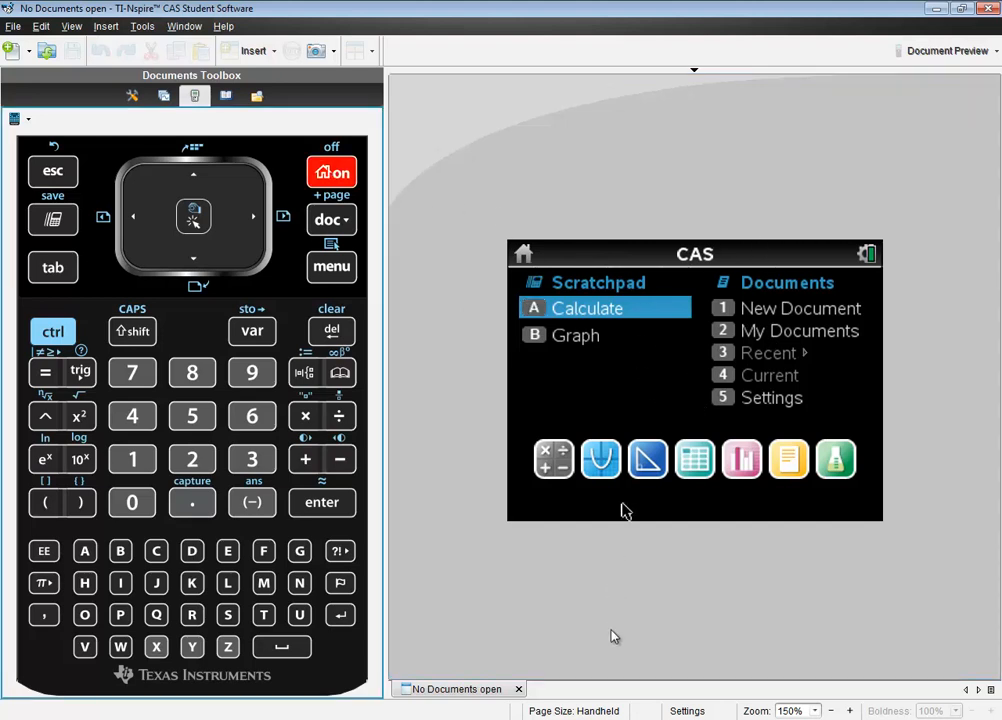
click(192, 258)
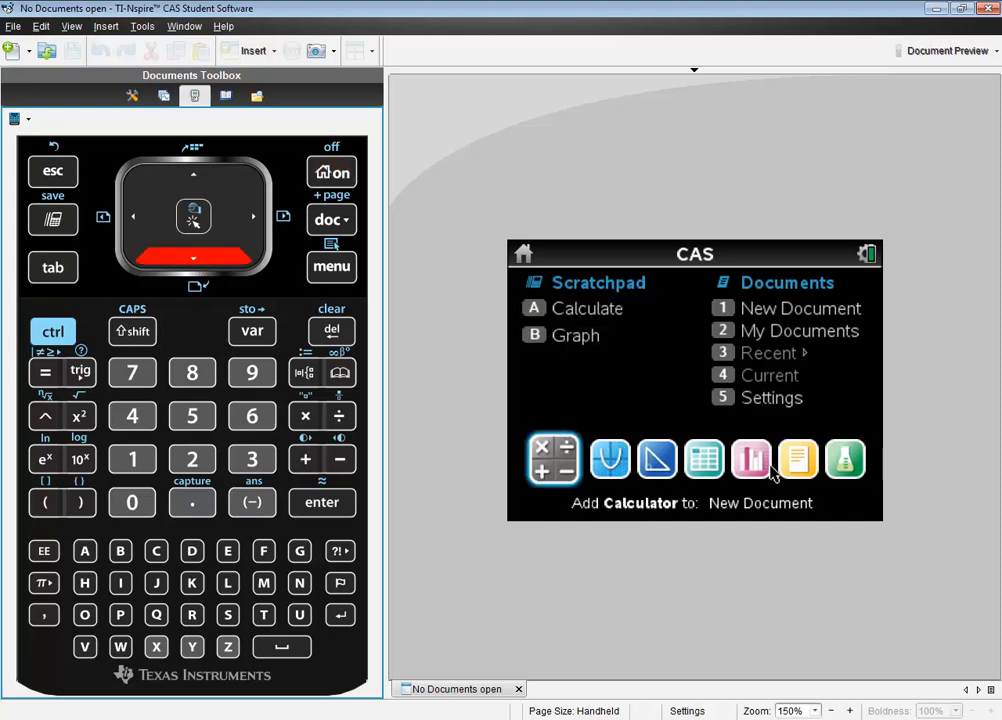
click(648, 459)
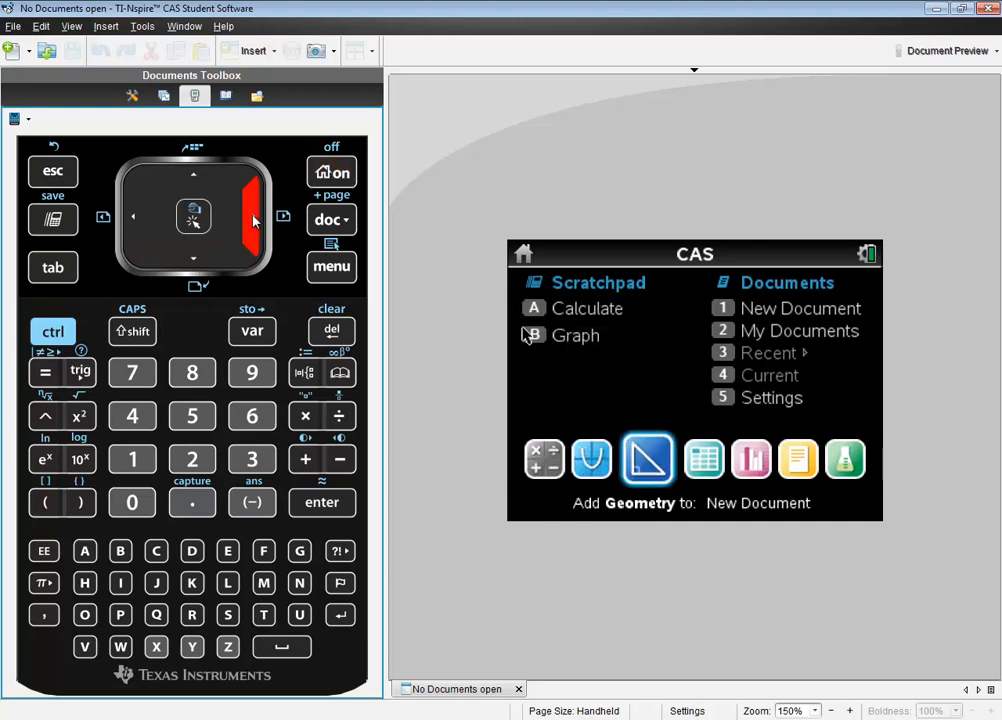
click(695, 460)
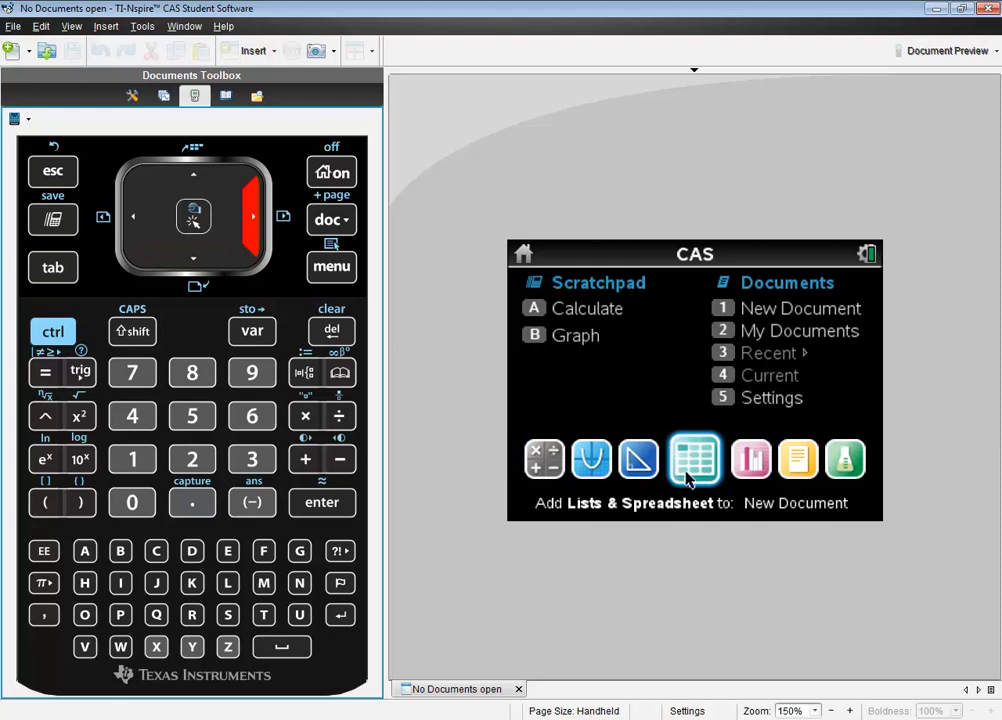
mouse_move(565, 515)
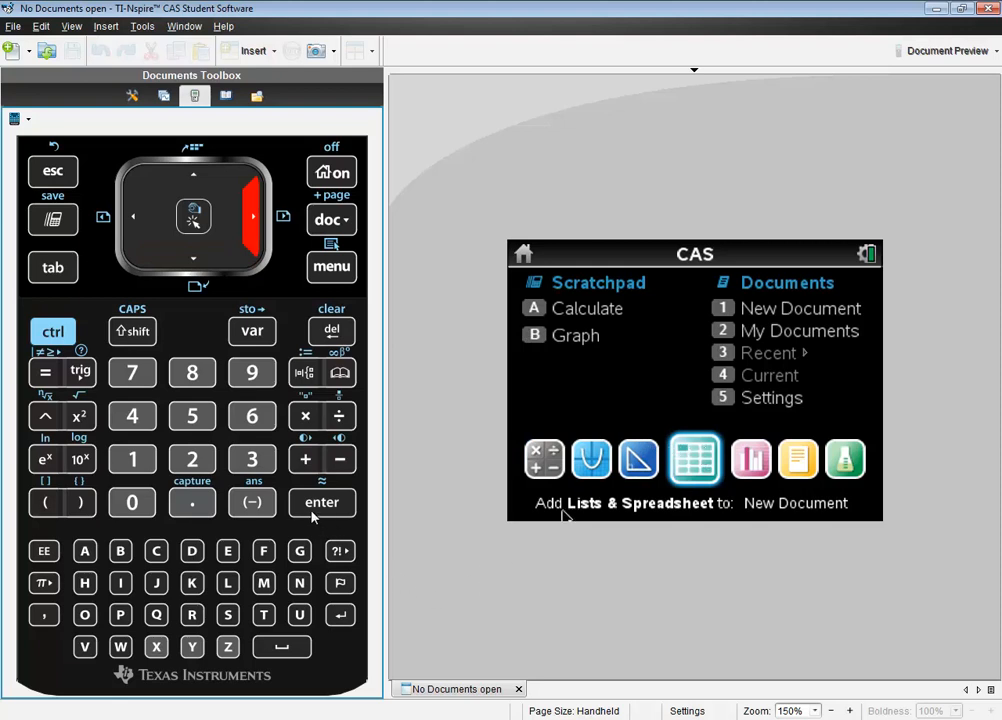
Step: Create a spreadsheet document and enter 13, 19, 23, 31, 45, 46, 47, 51, 53 in column A
click(694, 459)
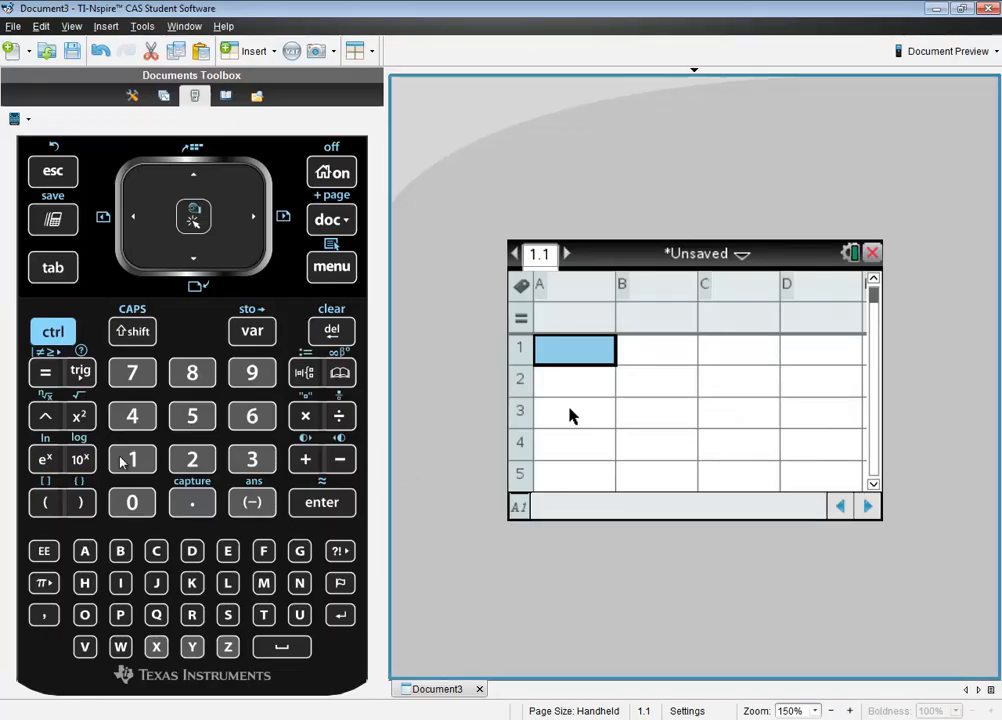
click(321, 502)
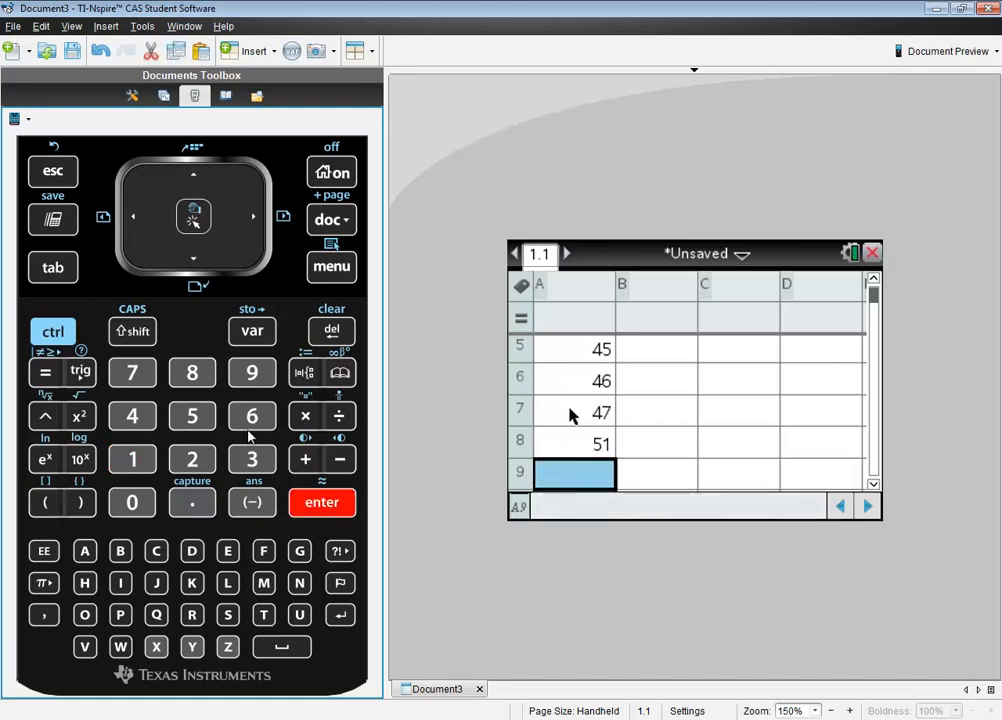
click(321, 502)
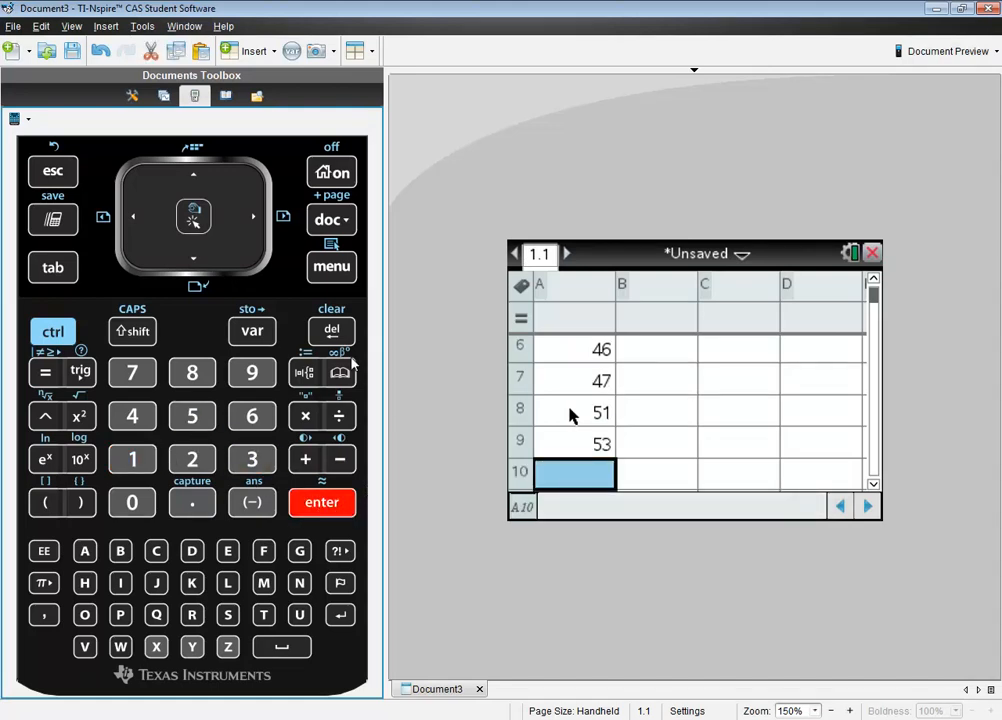
Step: Open the spreadsheet's main menu to reach Statistics > Stat Calculations
click(331, 266)
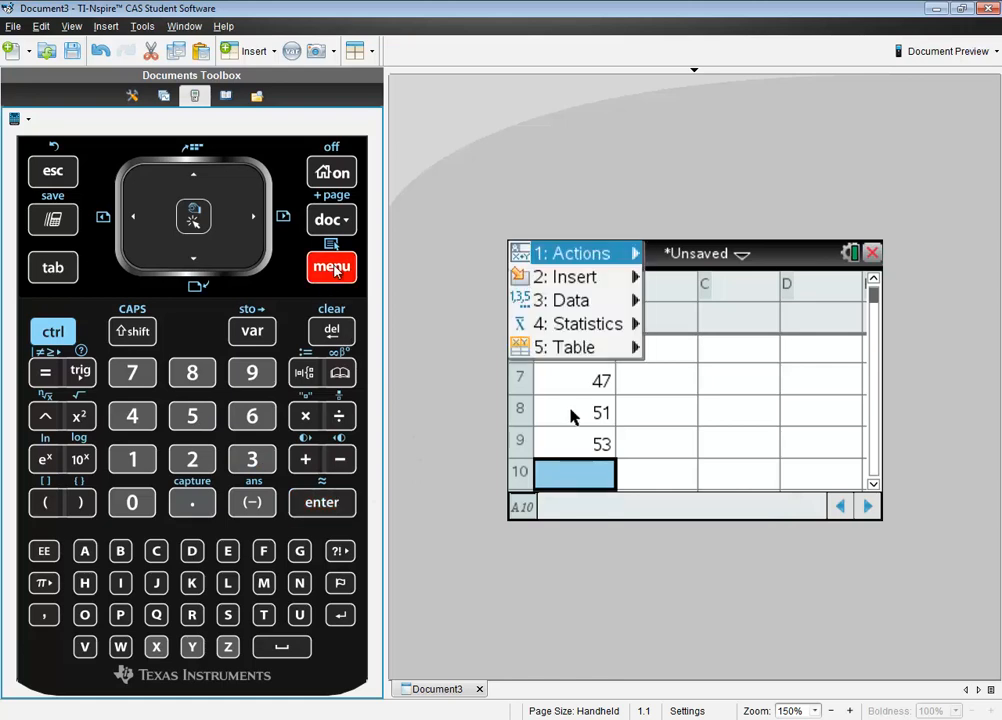
mouse_move(165, 257)
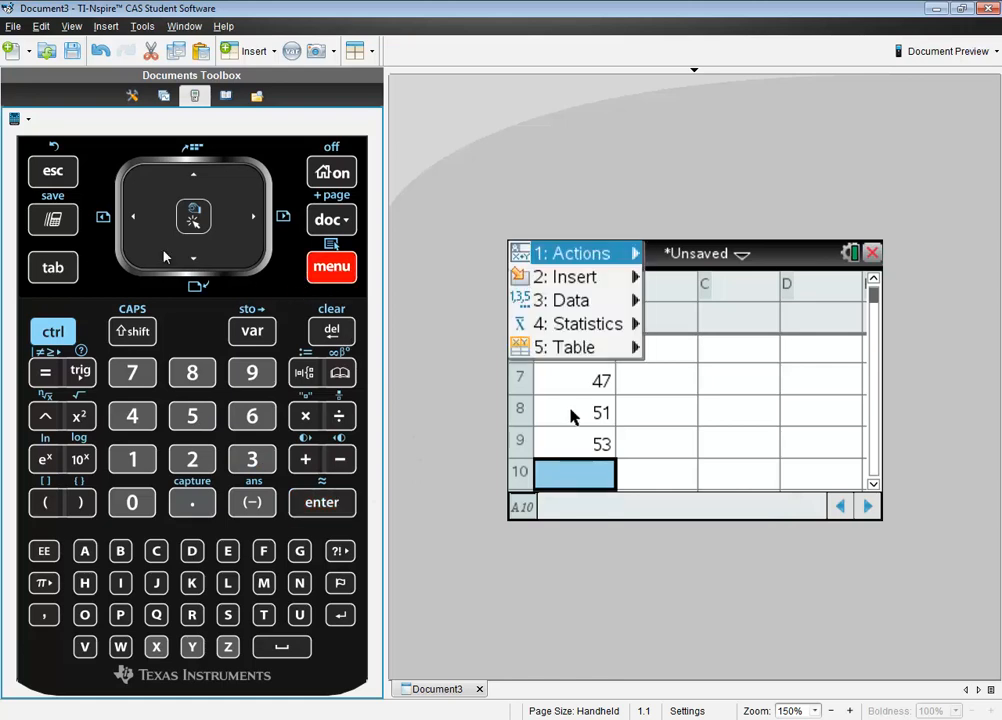
mouse_move(195, 263)
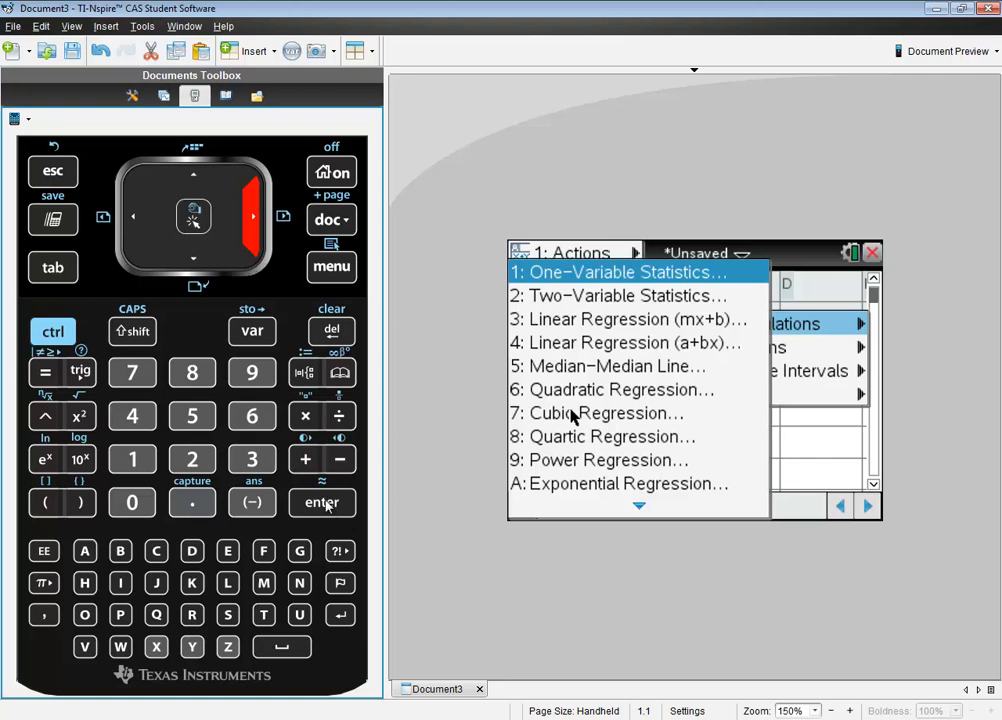
Step: Choose One-Variable Statistics with Num of Lists set to 1
click(619, 272)
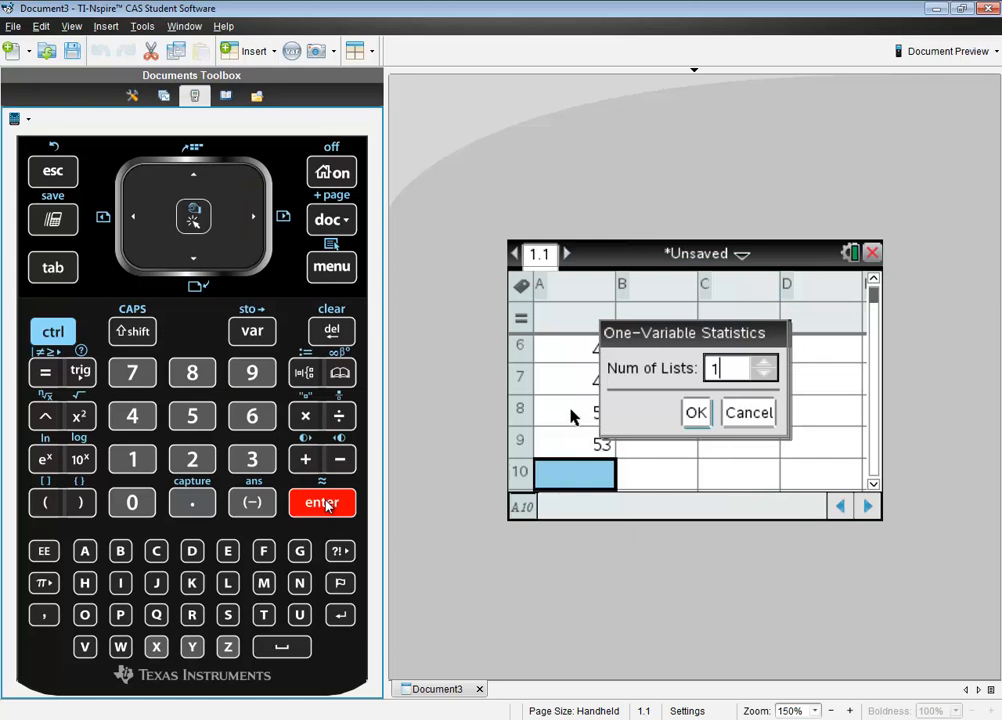
mouse_move(374, 503)
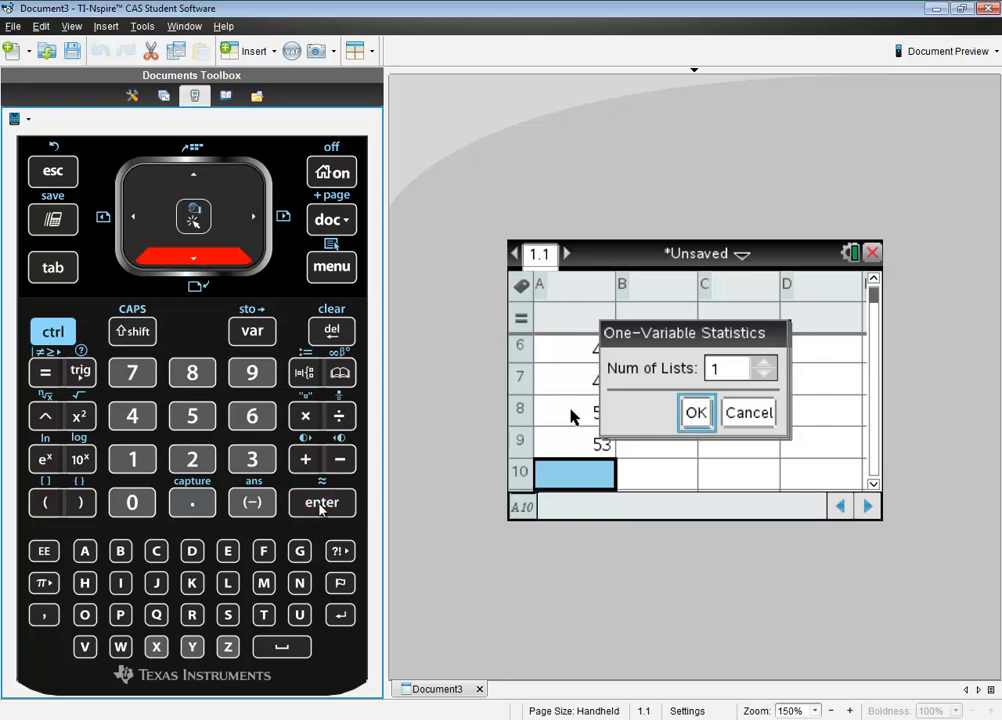
click(696, 413)
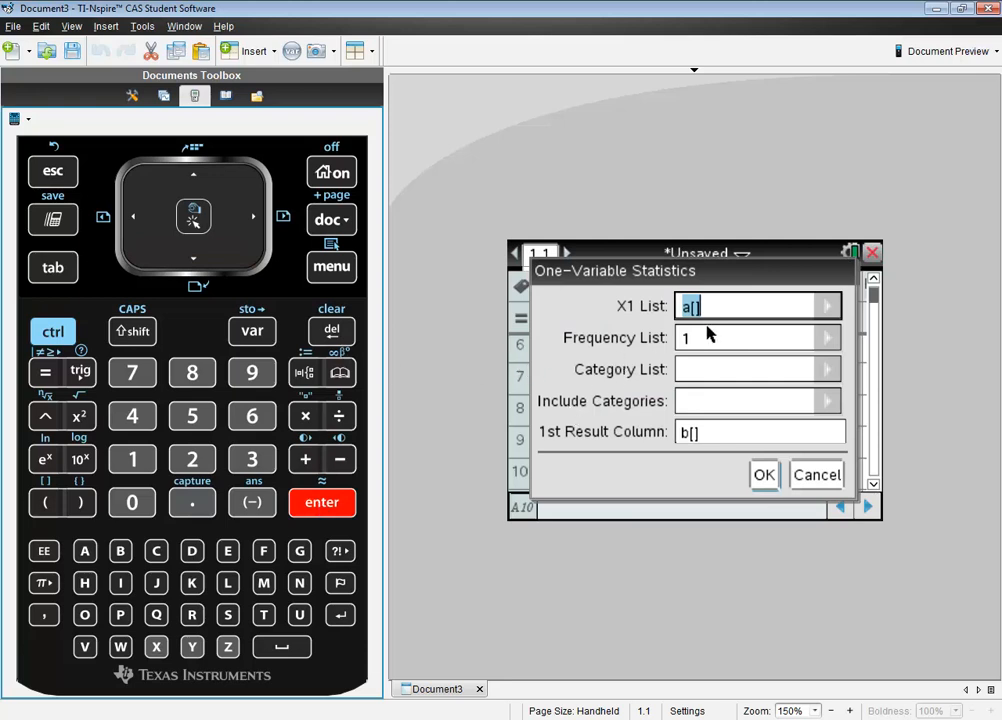
mouse_move(555, 351)
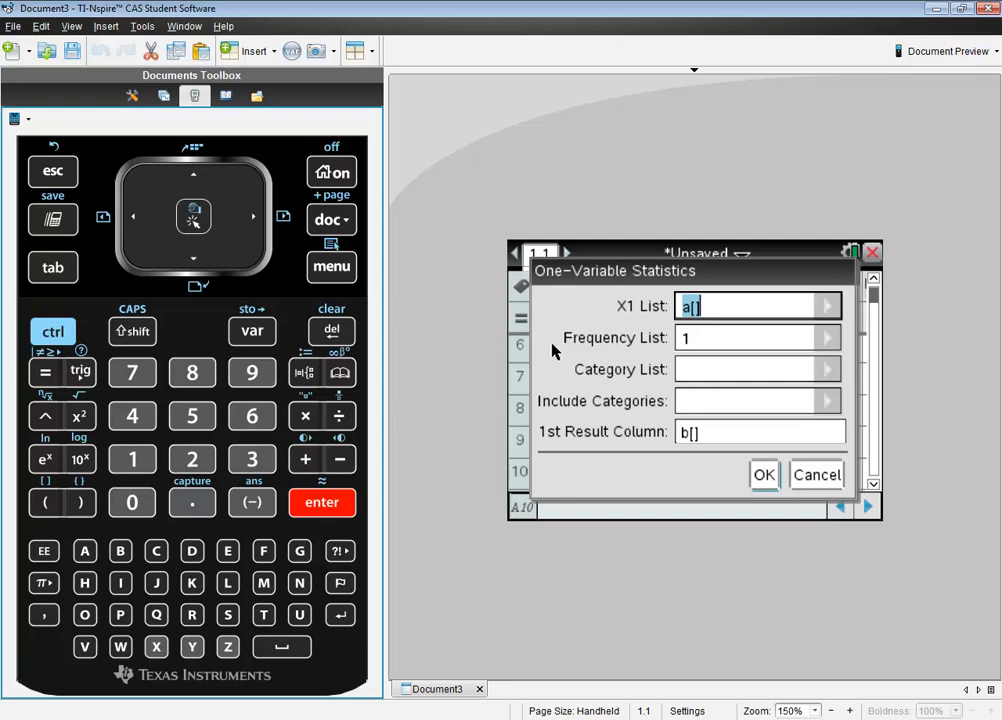
mouse_move(570, 358)
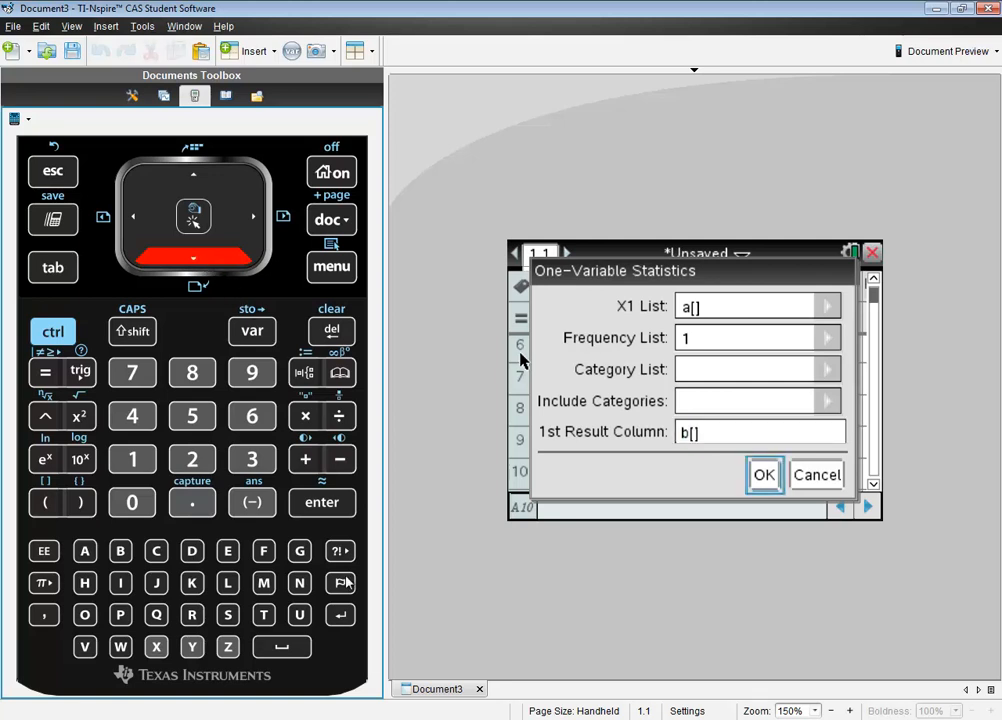
Step: Accept X1 List a[], frequency 1 and result column b[] to compute the statistics
click(764, 474)
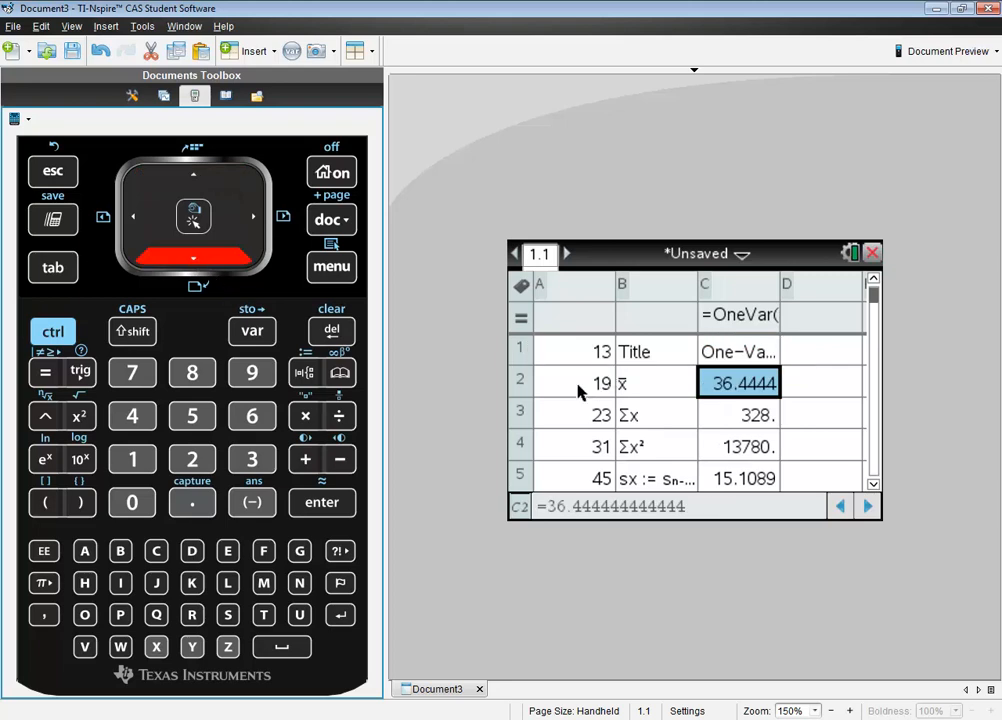
mouse_move(630, 393)
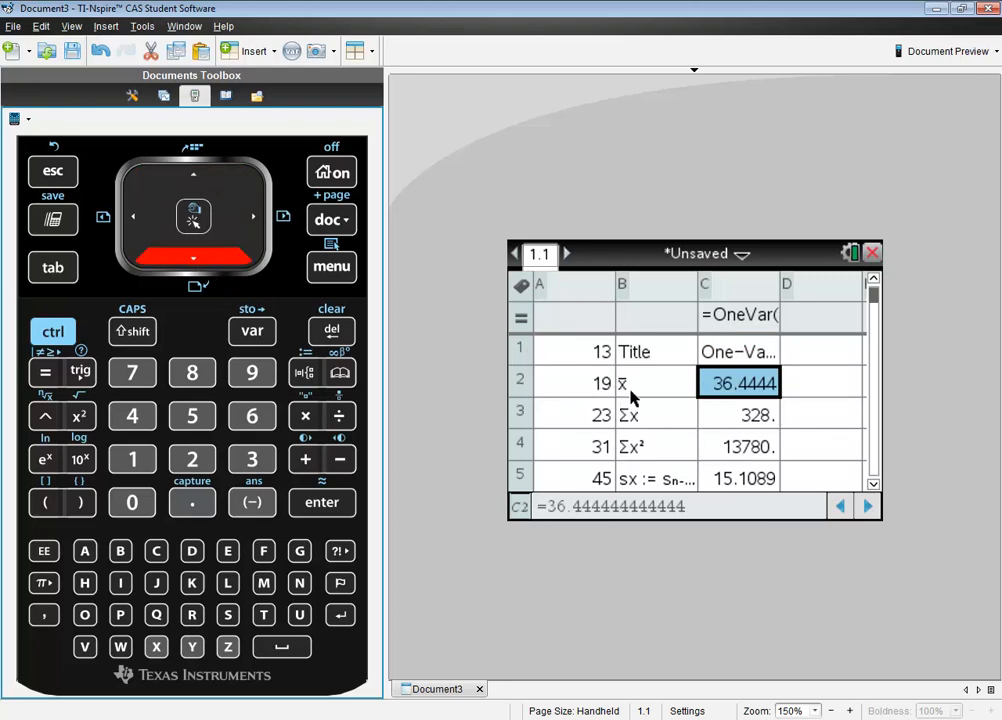
mouse_move(770, 397)
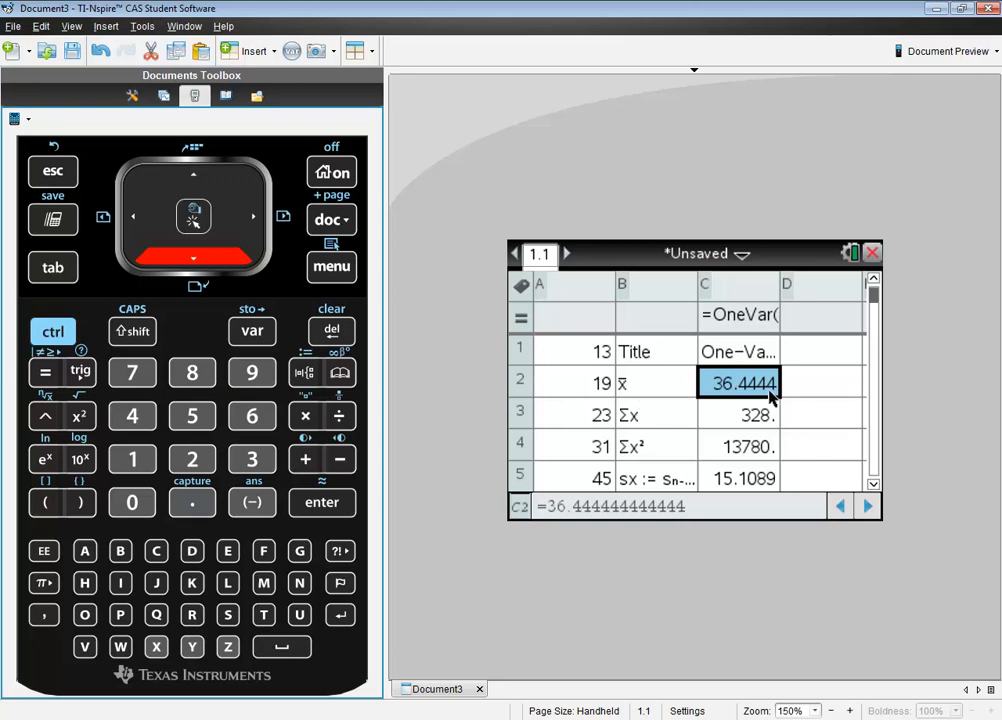
mouse_move(578, 408)
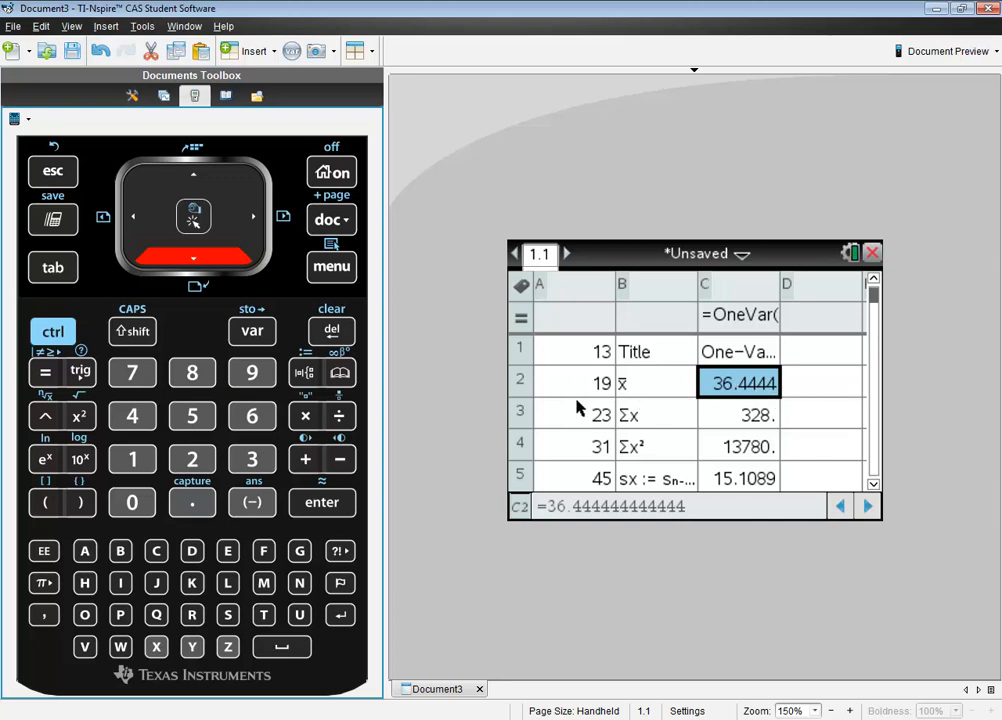
mouse_move(476, 442)
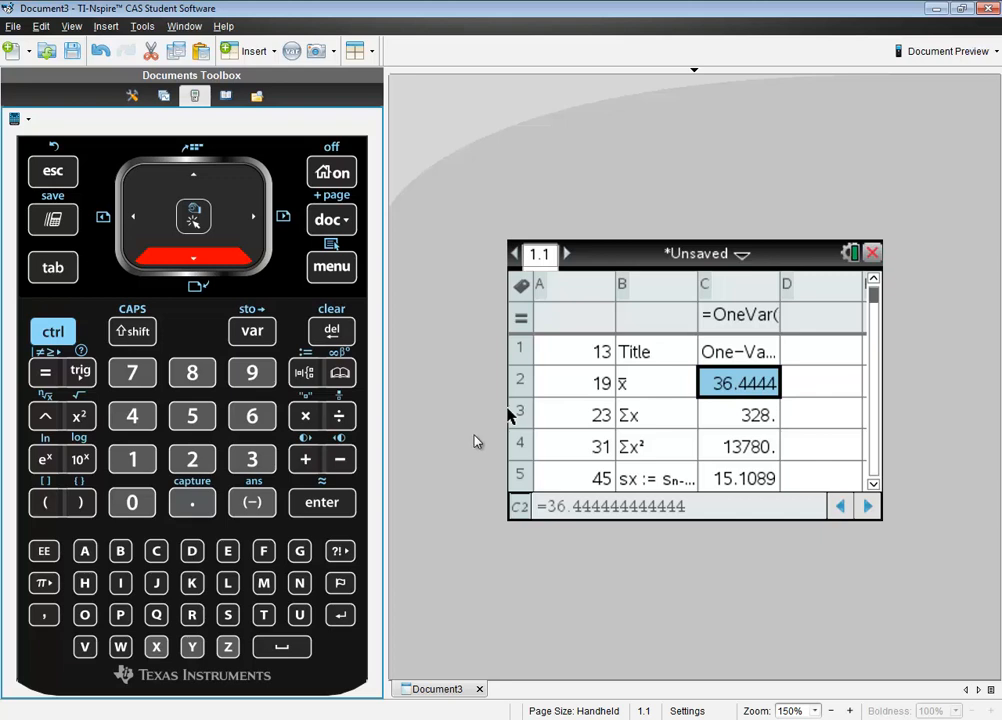
mouse_move(462, 431)
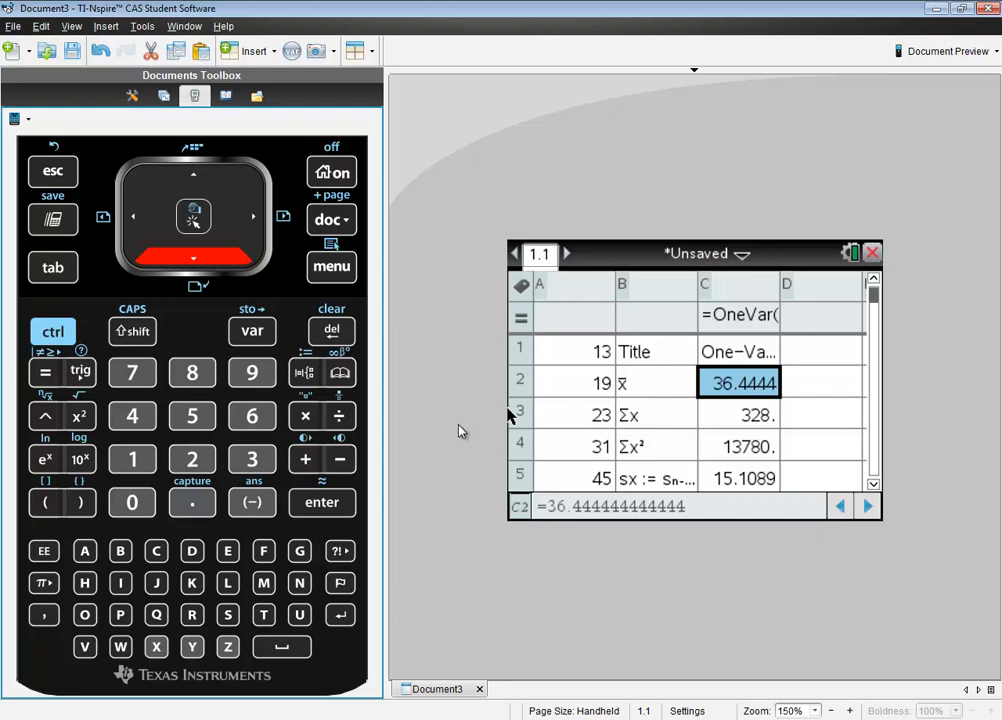
mouse_move(404, 333)
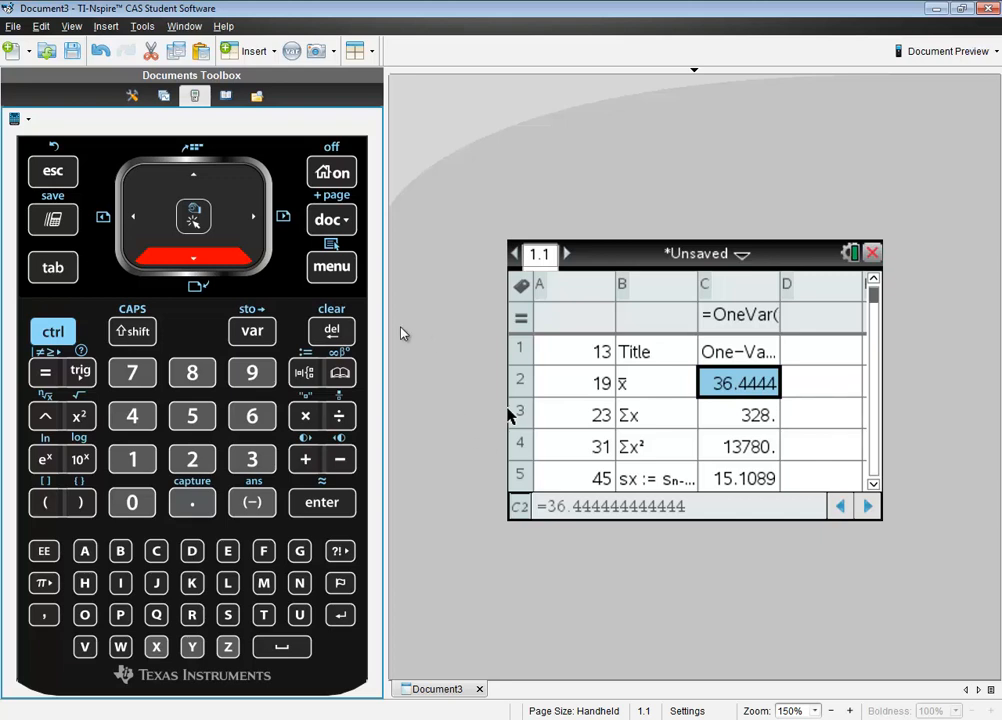
mouse_move(905, 250)
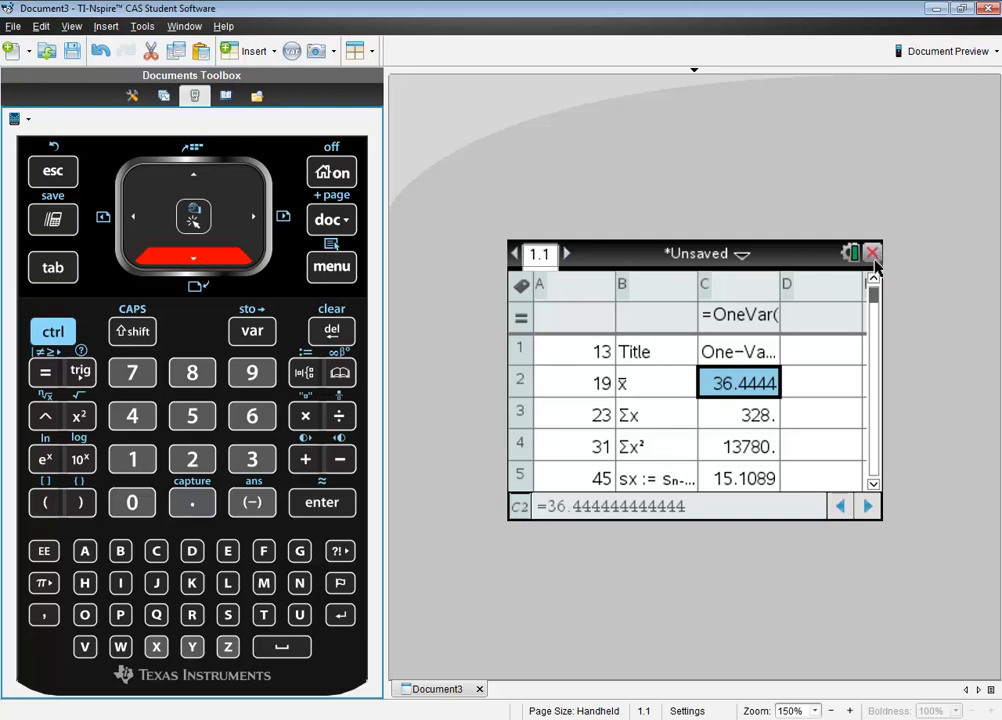
mouse_move(738, 351)
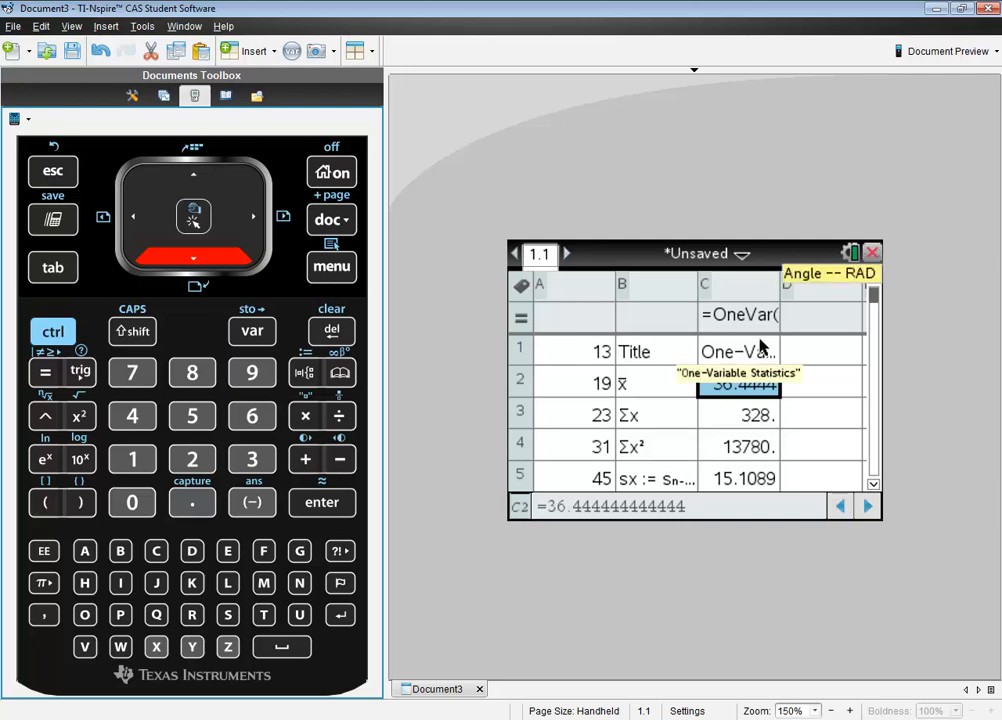
Step: Close the statistics document and decline saving it
click(872, 252)
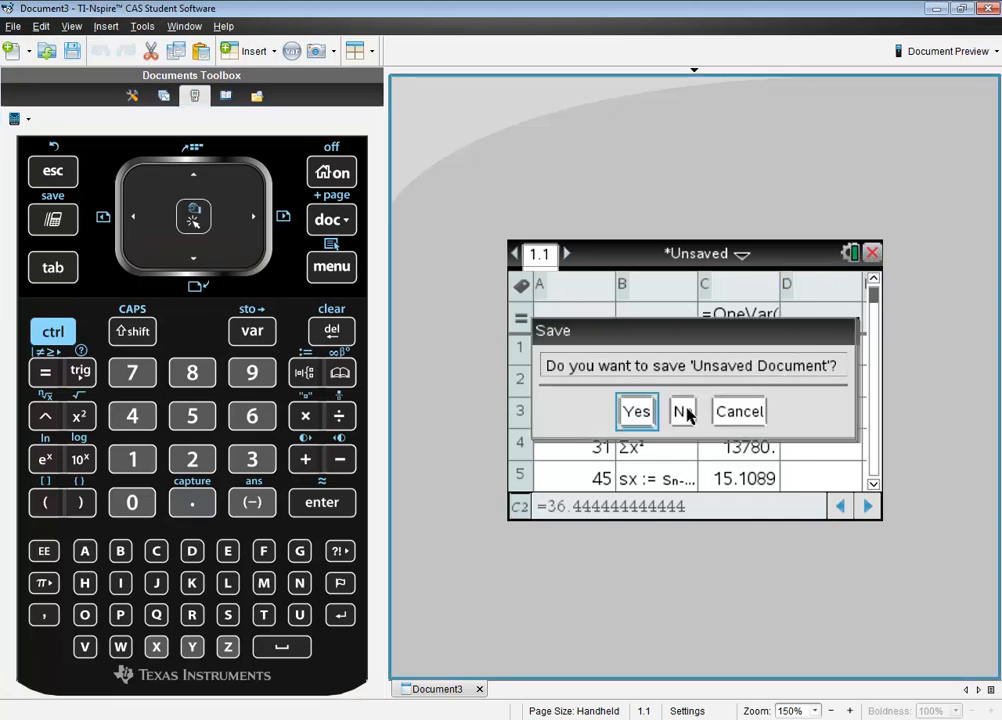
click(683, 411)
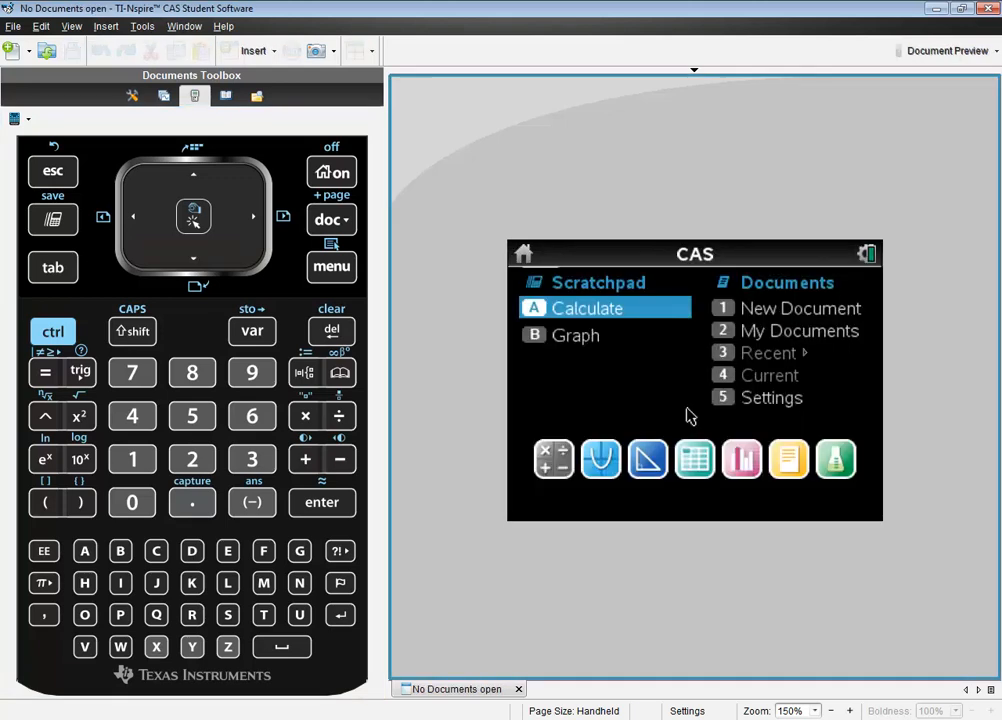
mouse_move(422, 428)
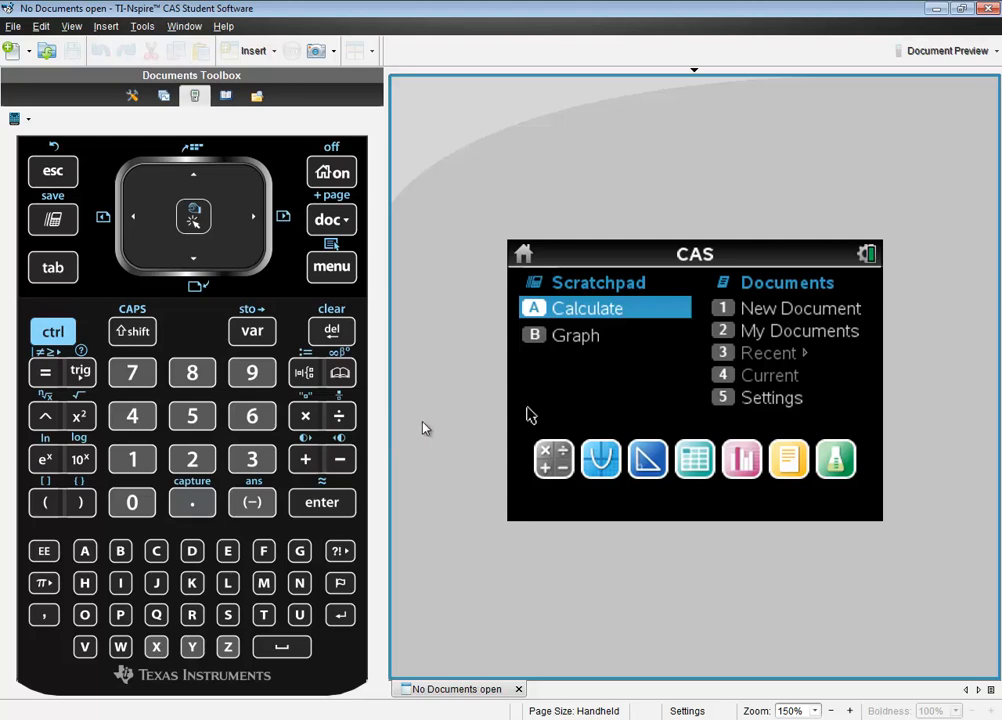